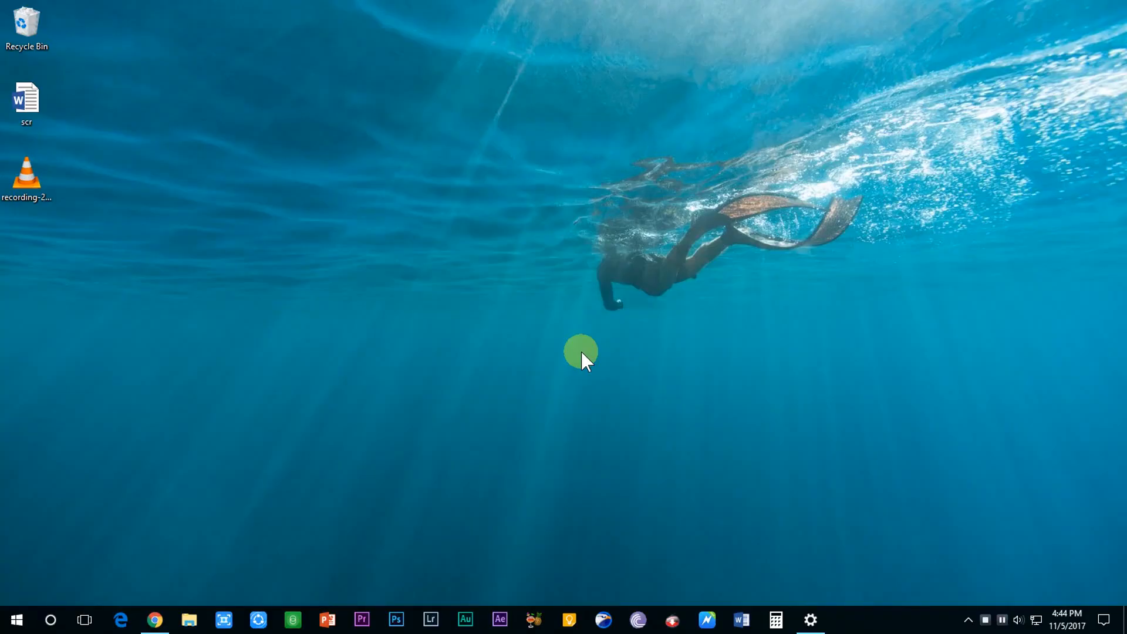
mouse_move(611, 400)
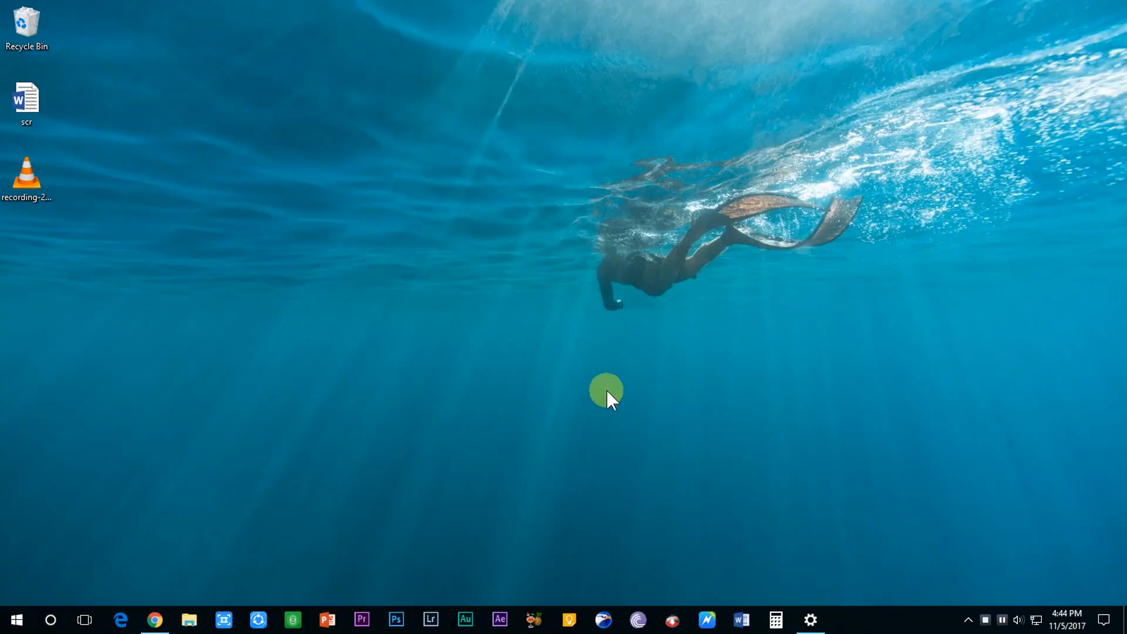
mouse_move(341, 589)
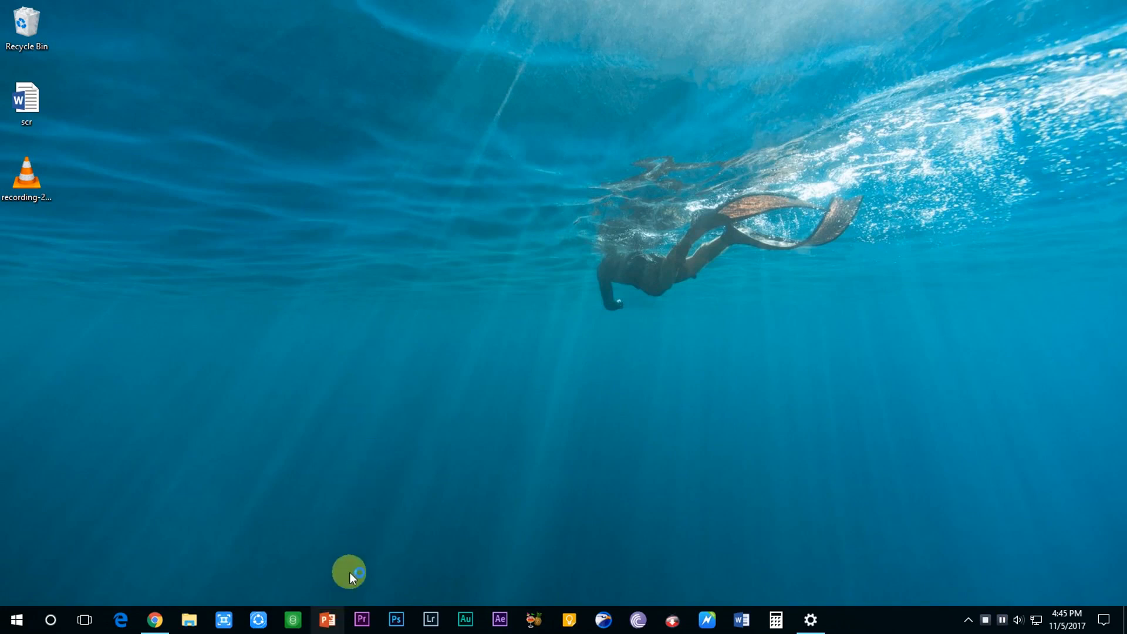
Launch PowerPoint and start a new presentation from the Madison template
click(326, 619)
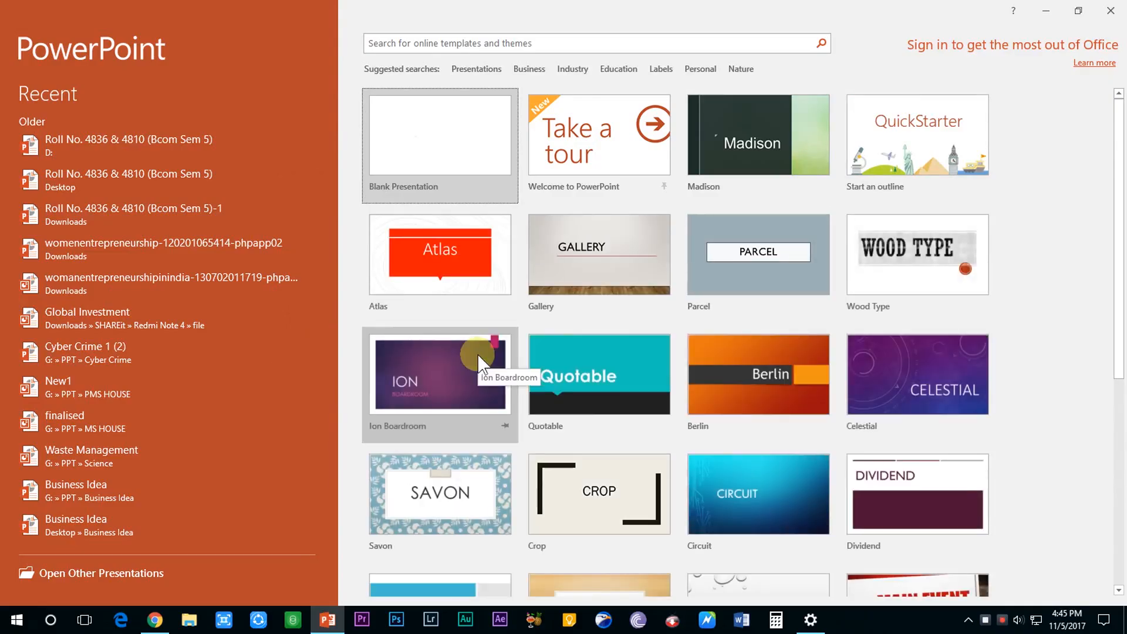
mouse_move(550, 259)
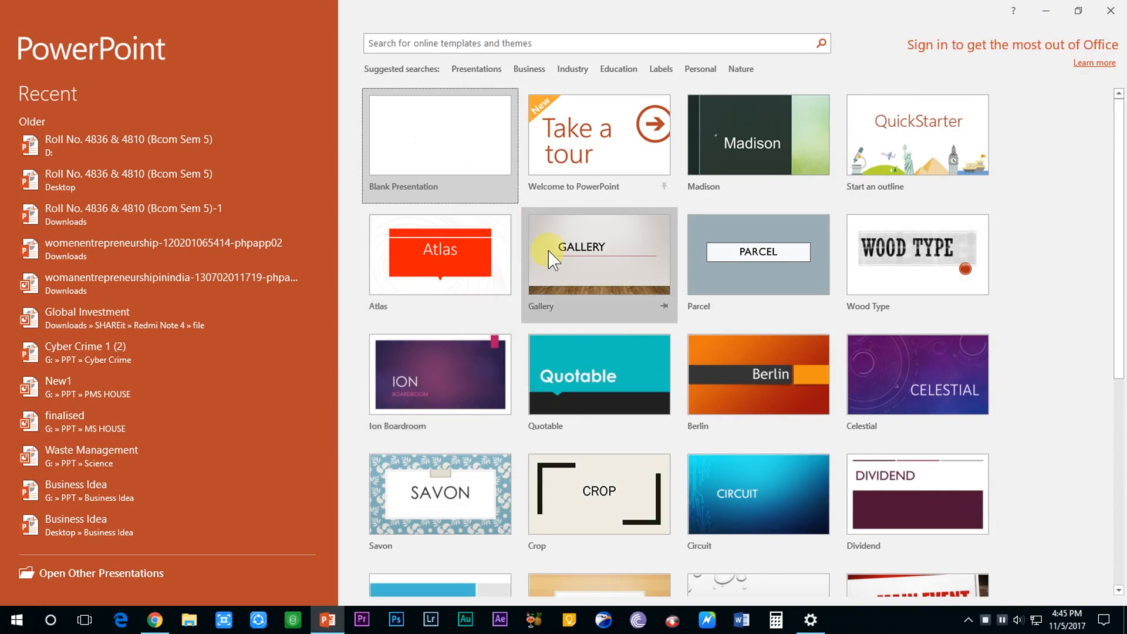
mouse_move(742, 164)
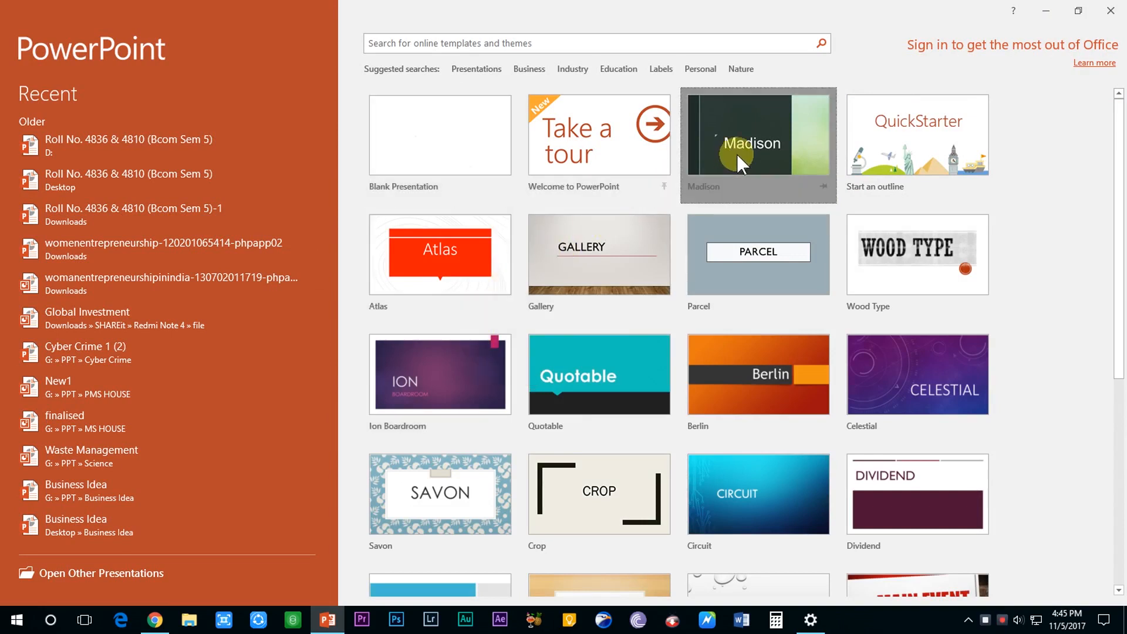
click(758, 143)
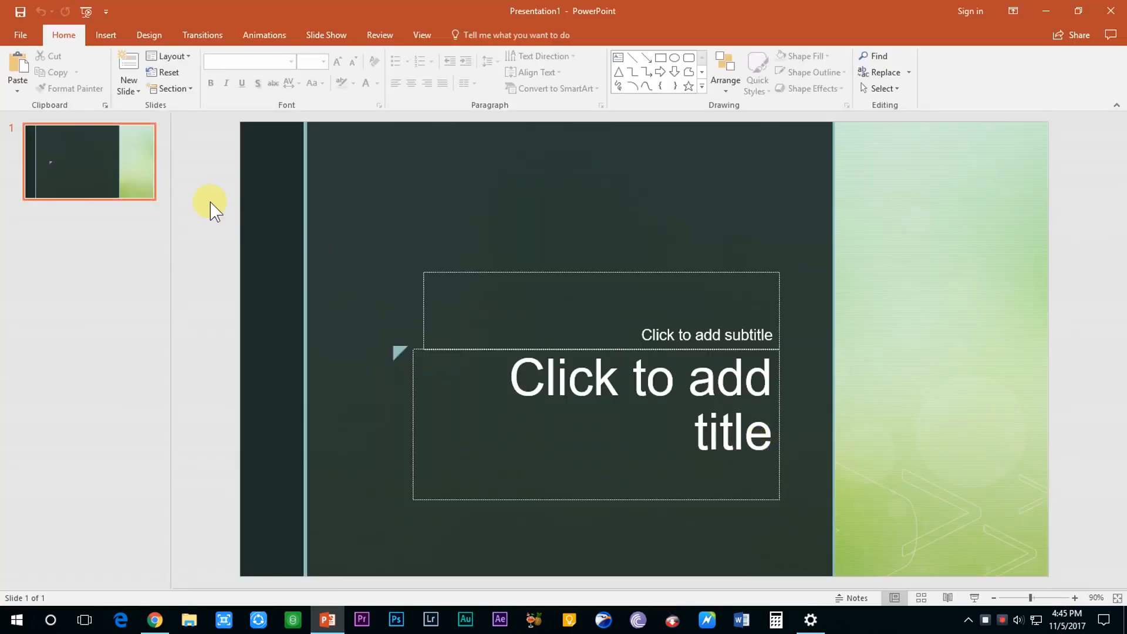
mouse_move(169, 57)
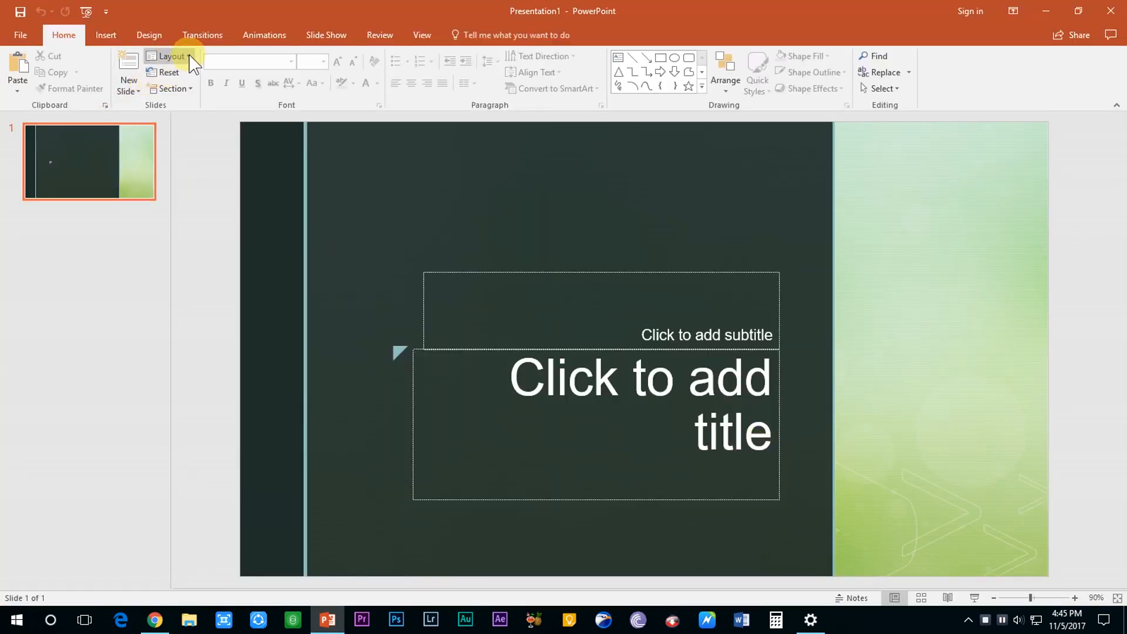
Switch the title slide to the Blank layout and show the Insert commands
click(171, 56)
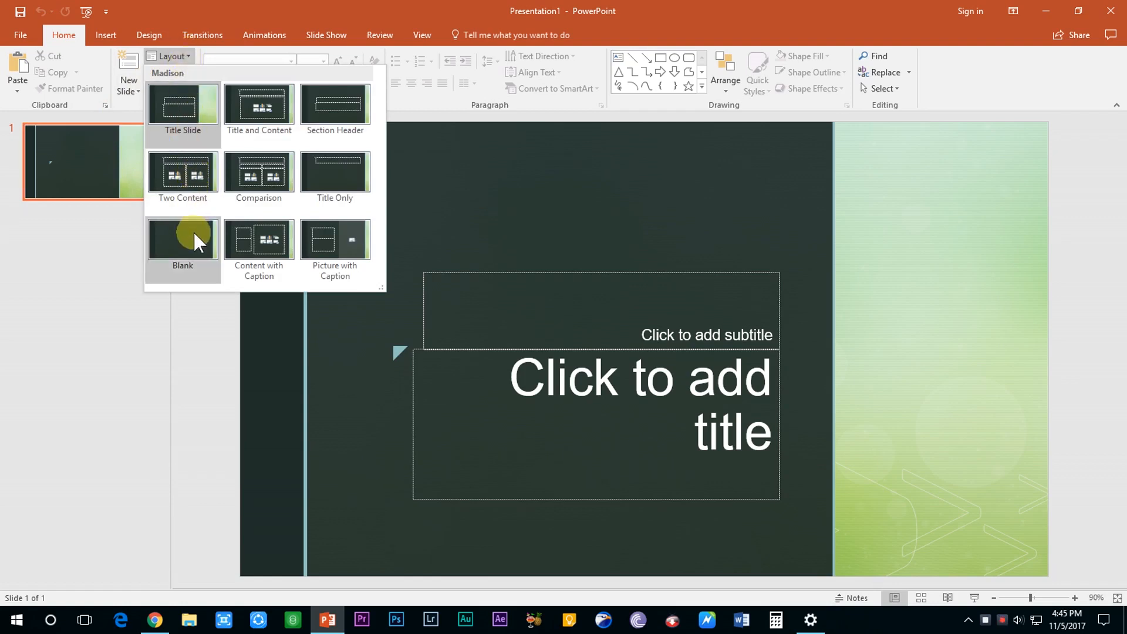
click(183, 240)
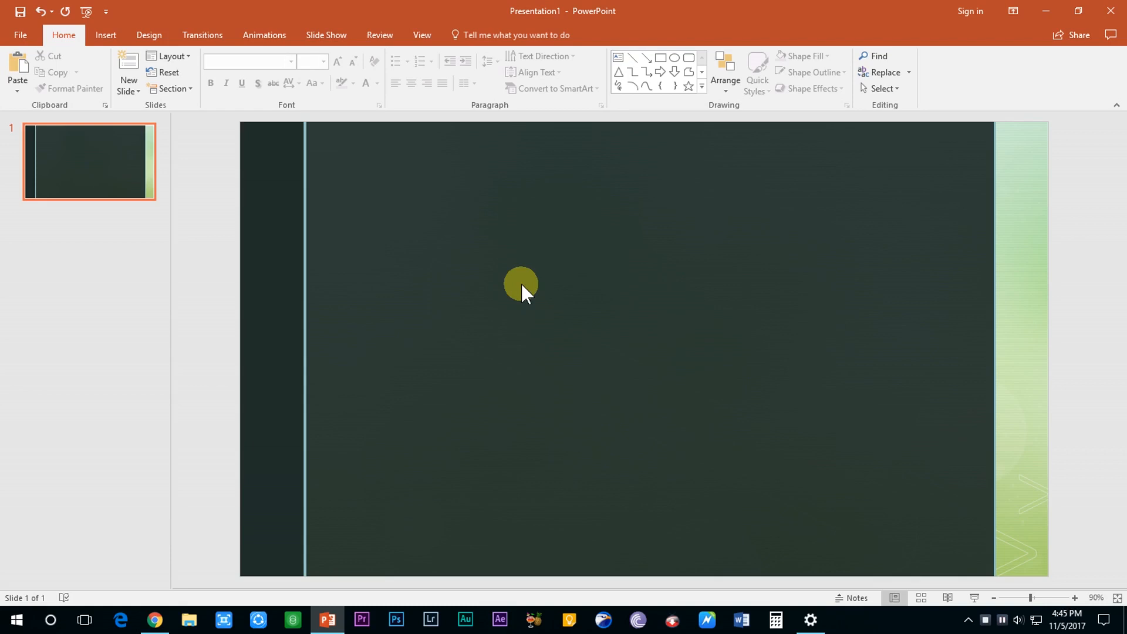
click(106, 35)
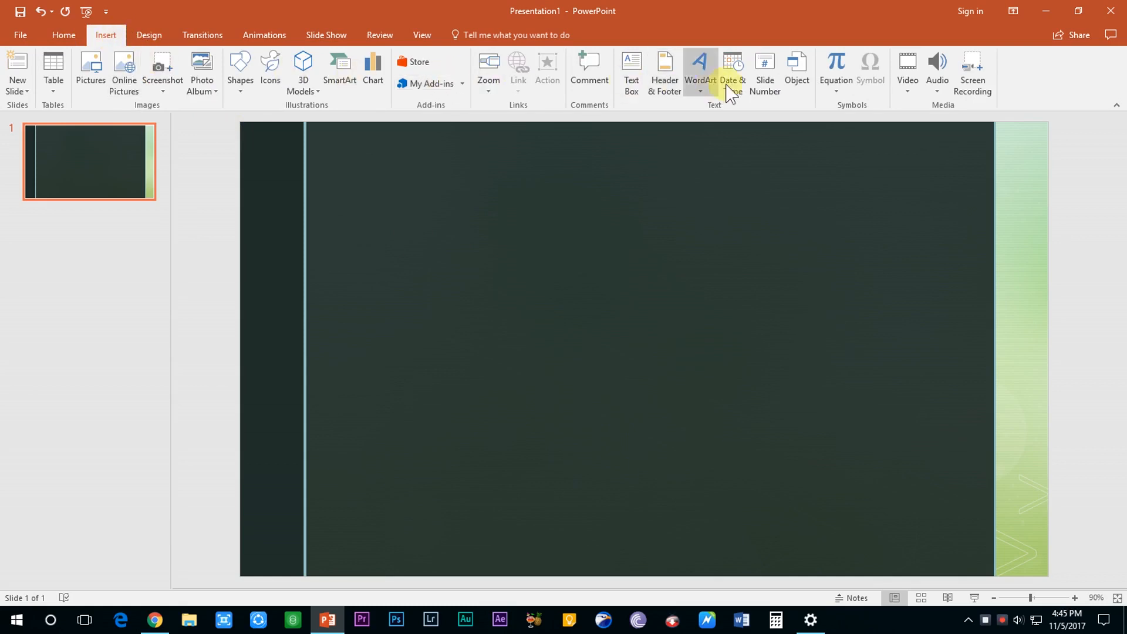
Launch Insert > Screen Recording to bring up the capture controls
click(972, 71)
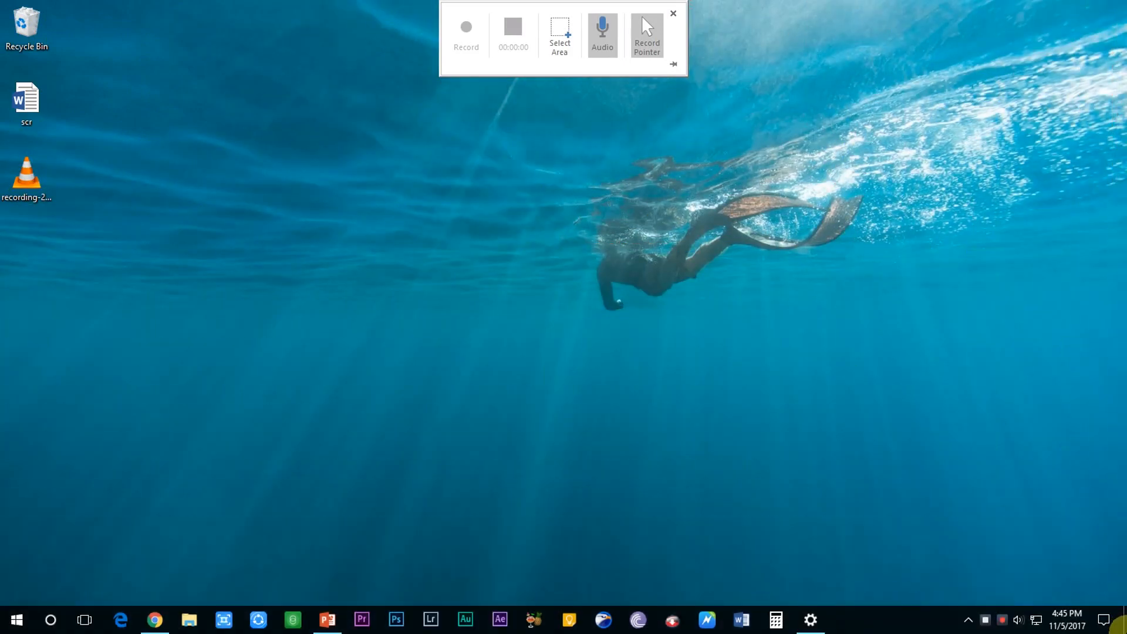
Record the full desktop, then stop so the video is placed on the slide
click(466, 28)
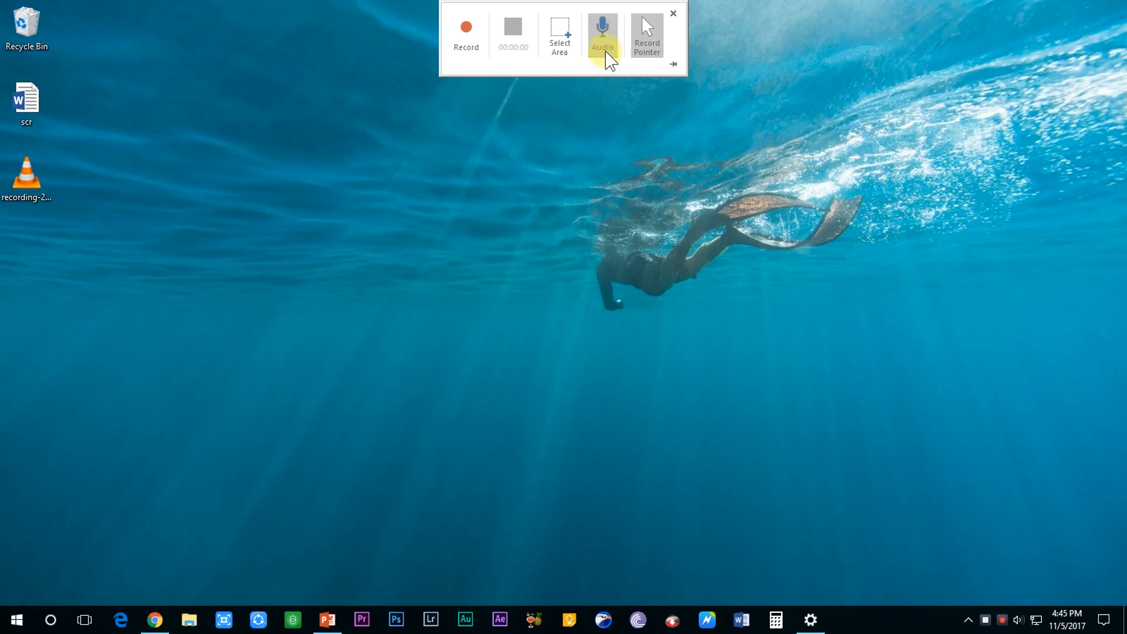
mouse_move(612, 71)
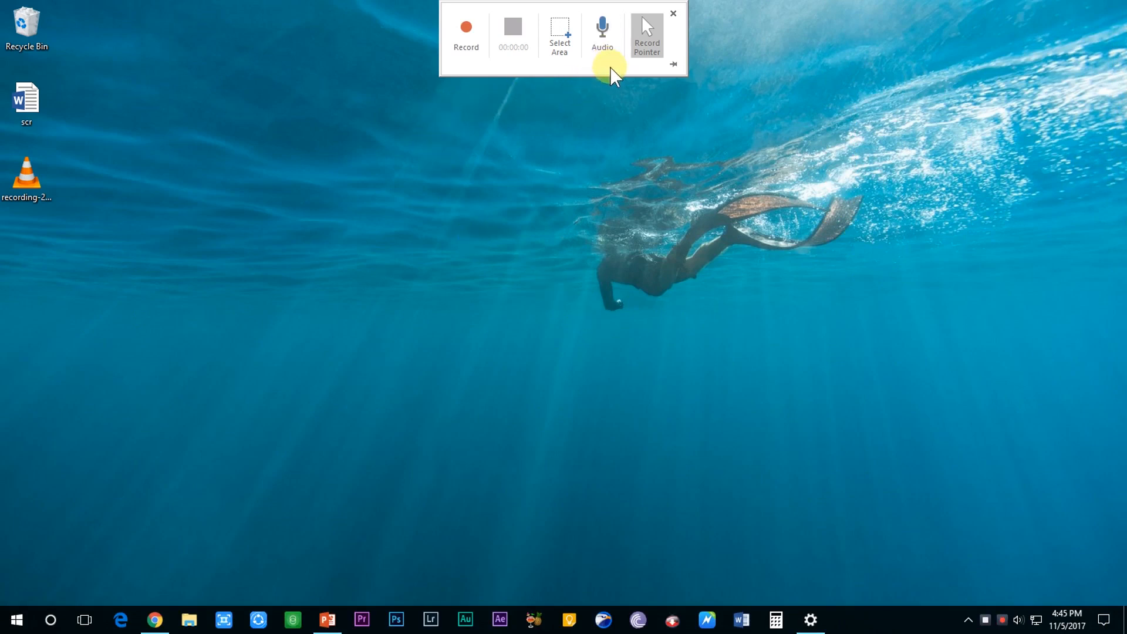
mouse_move(646, 36)
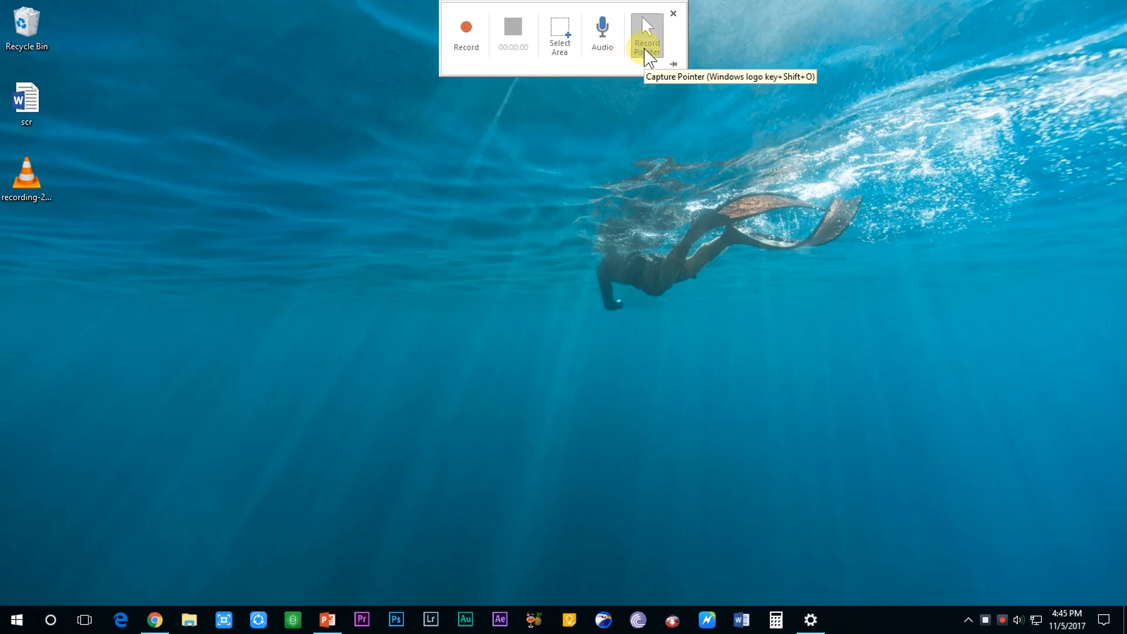
mouse_move(554, 90)
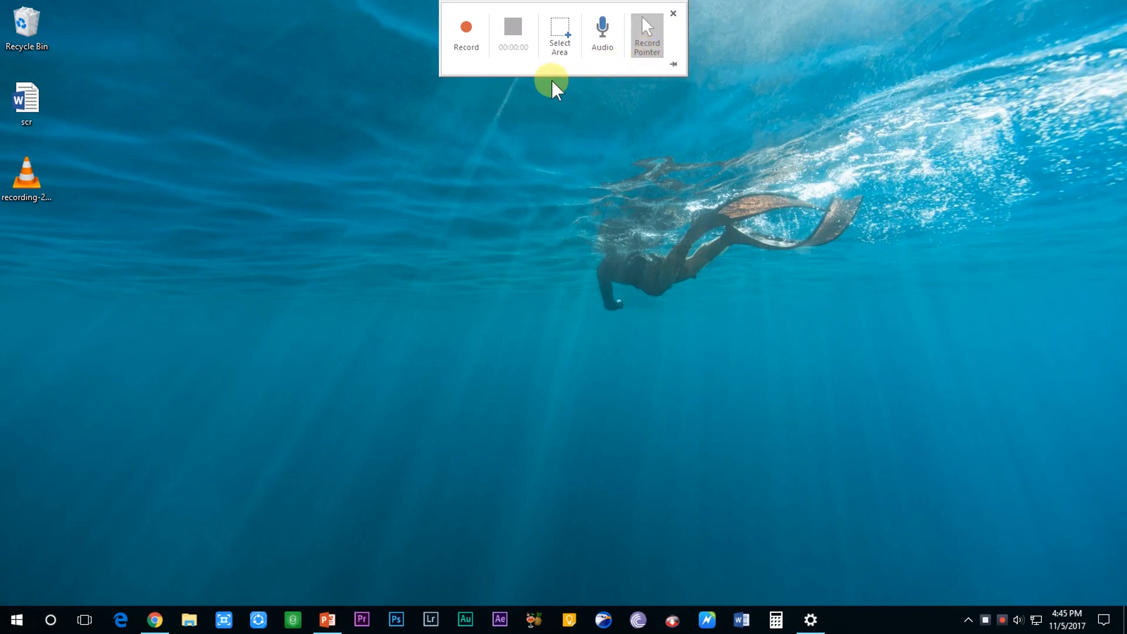
mouse_move(602, 86)
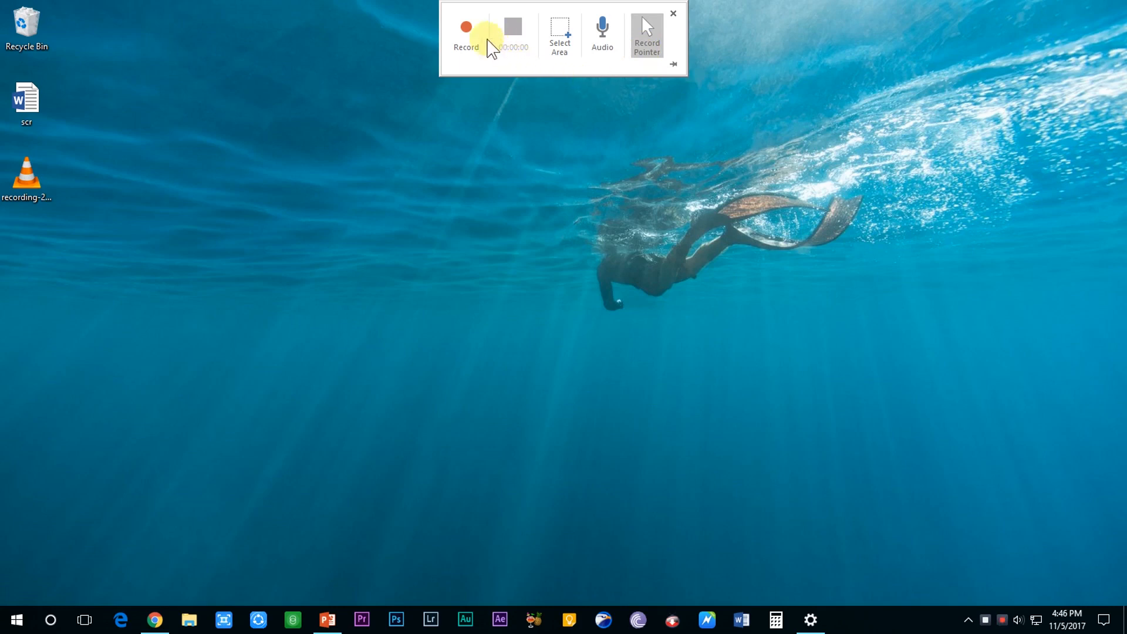
mouse_move(465, 29)
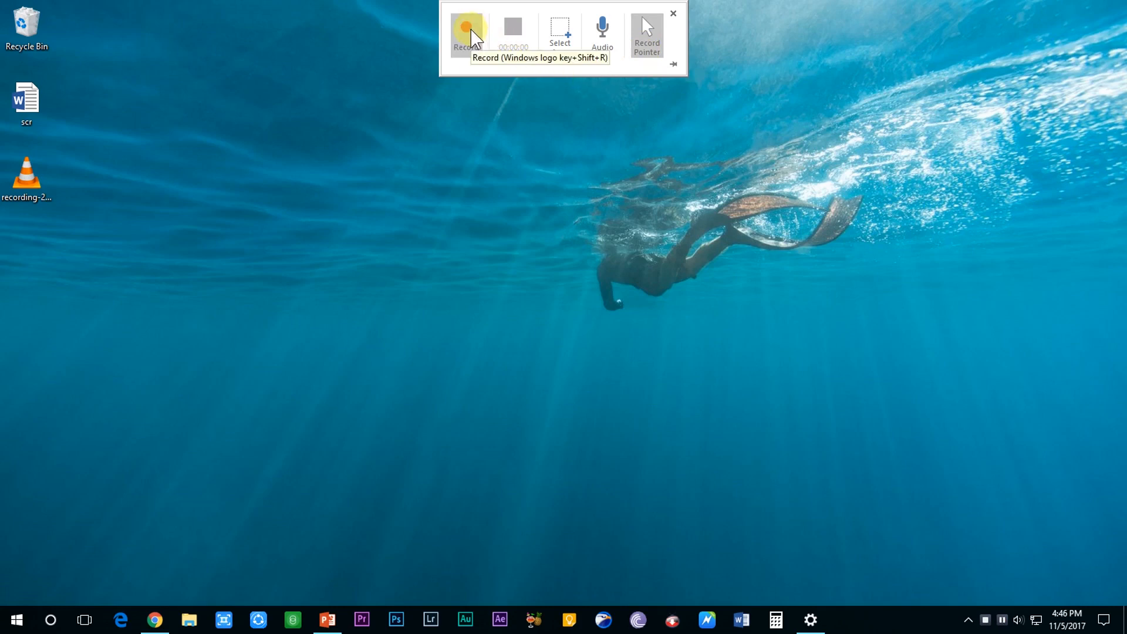
click(467, 29)
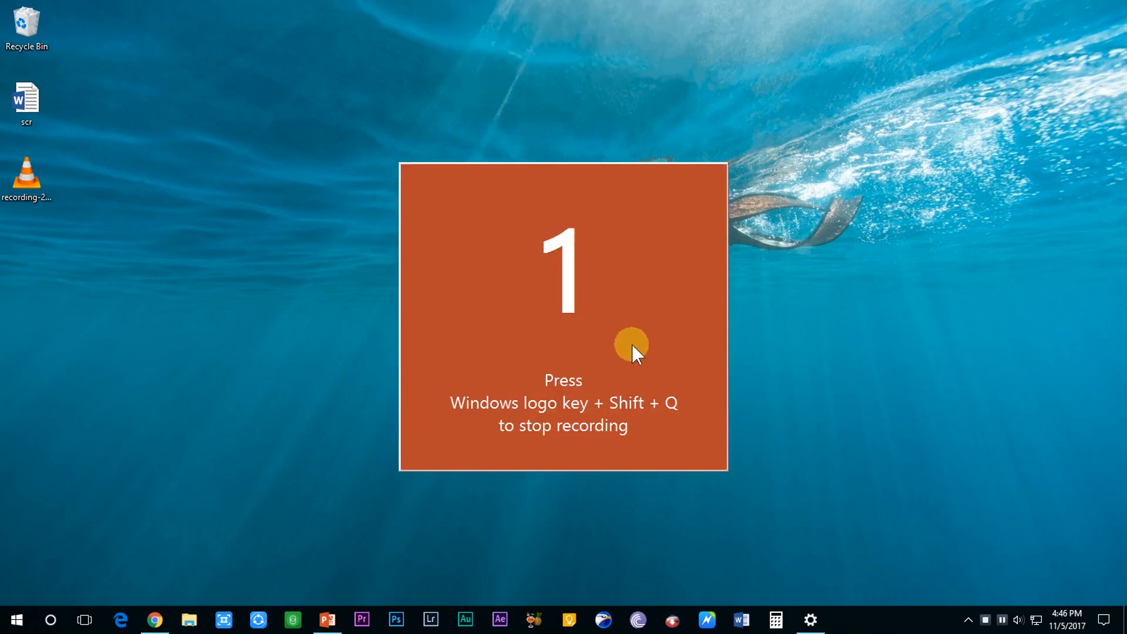
click(154, 619)
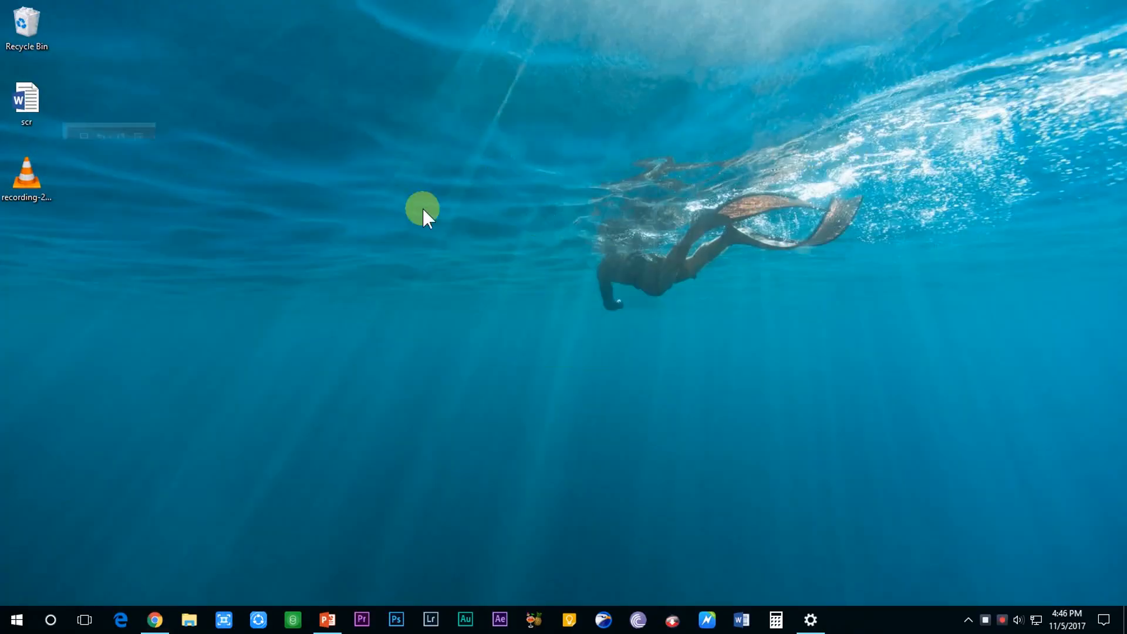
click(326, 618)
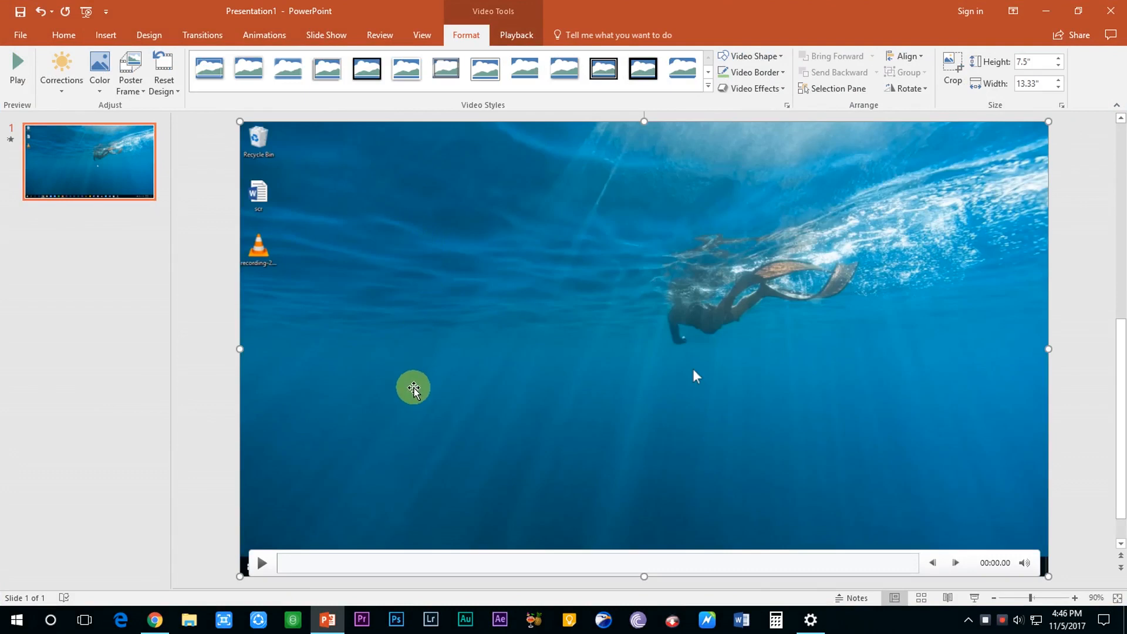
mouse_move(785, 309)
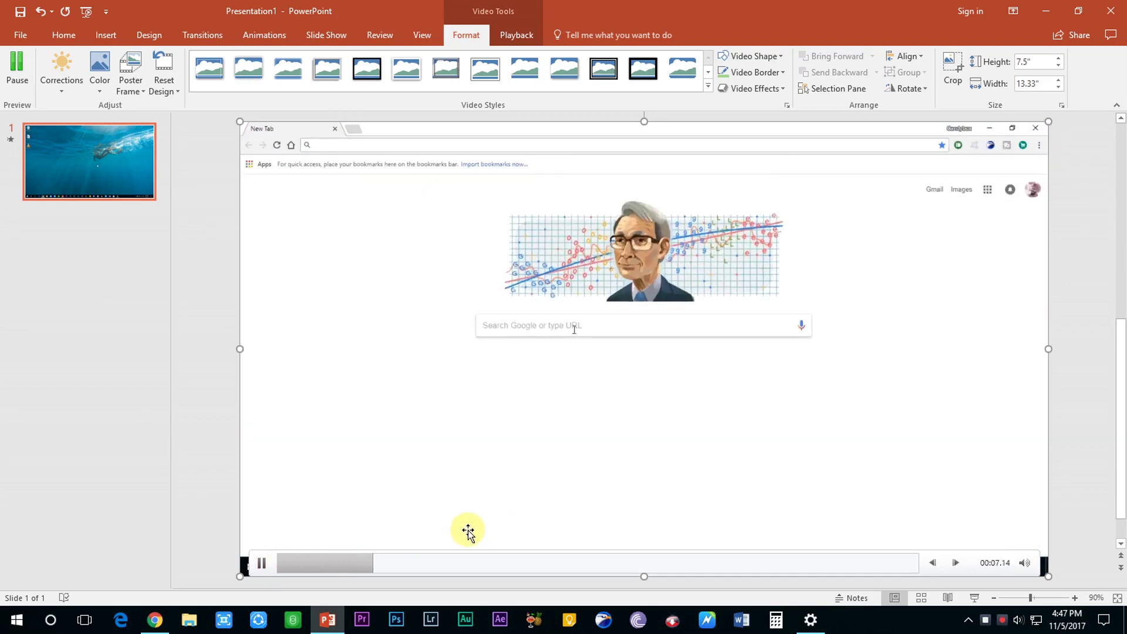
Save the inserted video to the Desktop as Media1 via Save Media as
right_click(563, 324)
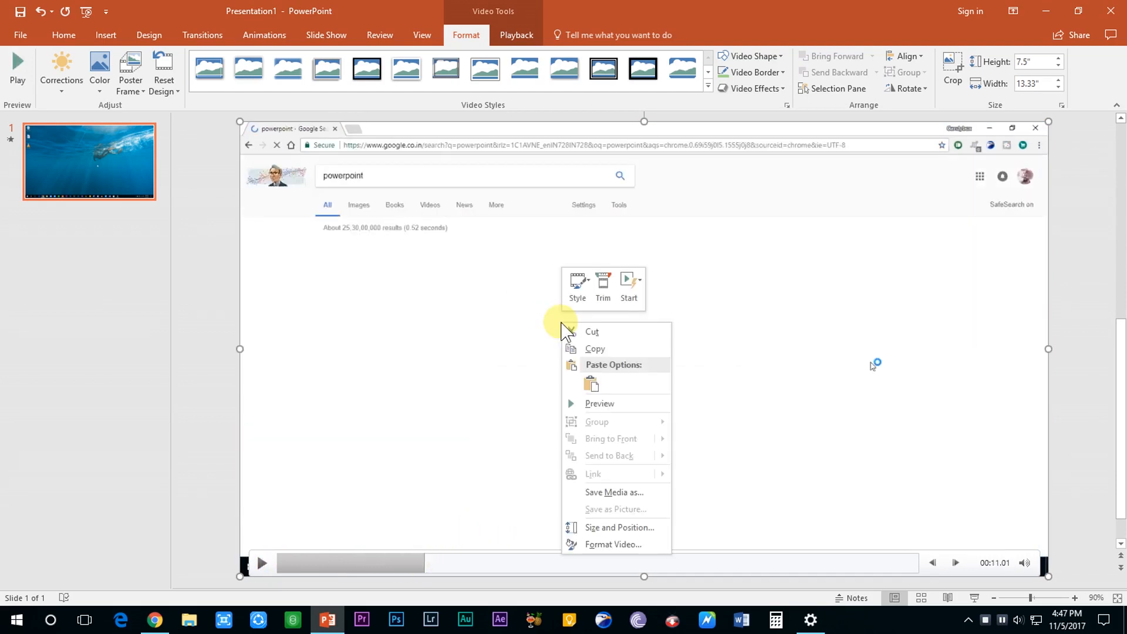
click(613, 492)
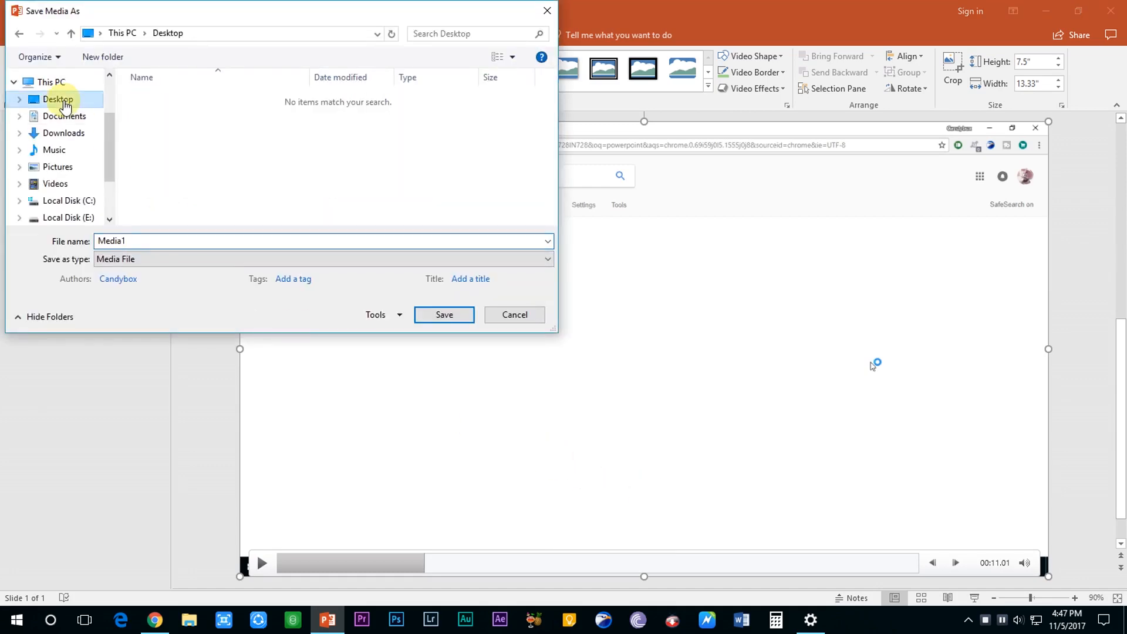
click(444, 314)
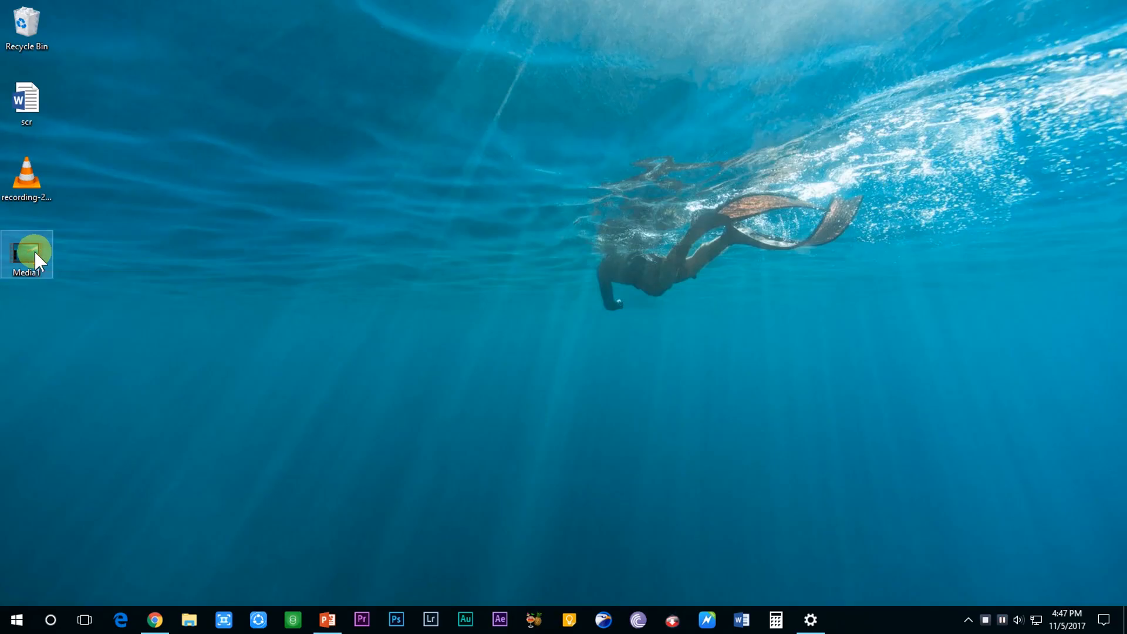
Play back Media1 from the desktop, then return to the presentation
right_click(164, 620)
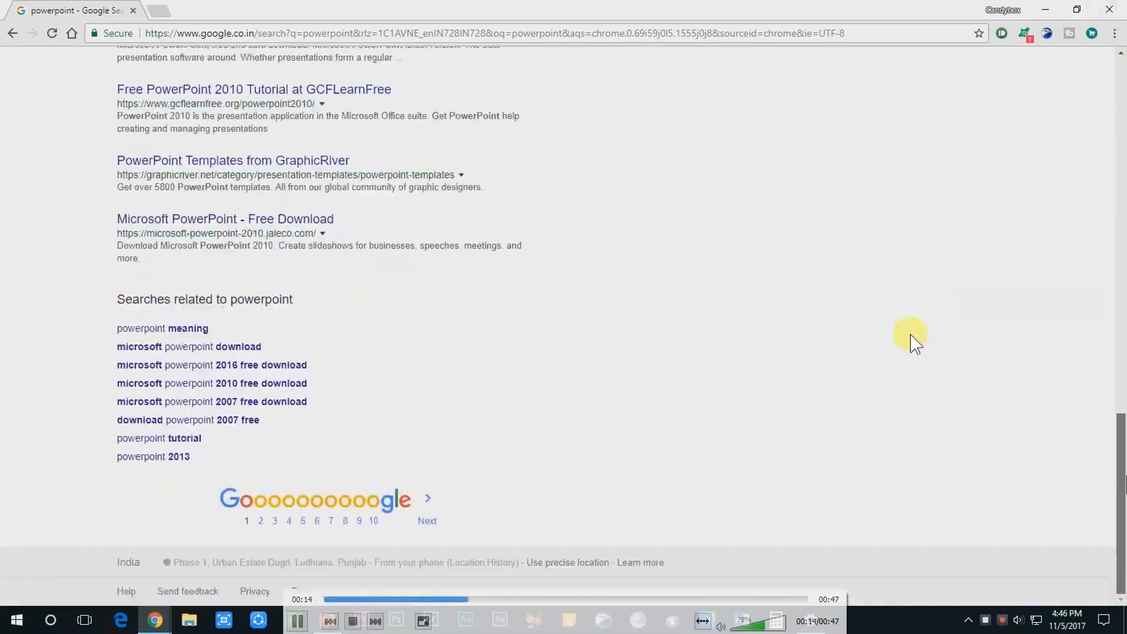
click(326, 619)
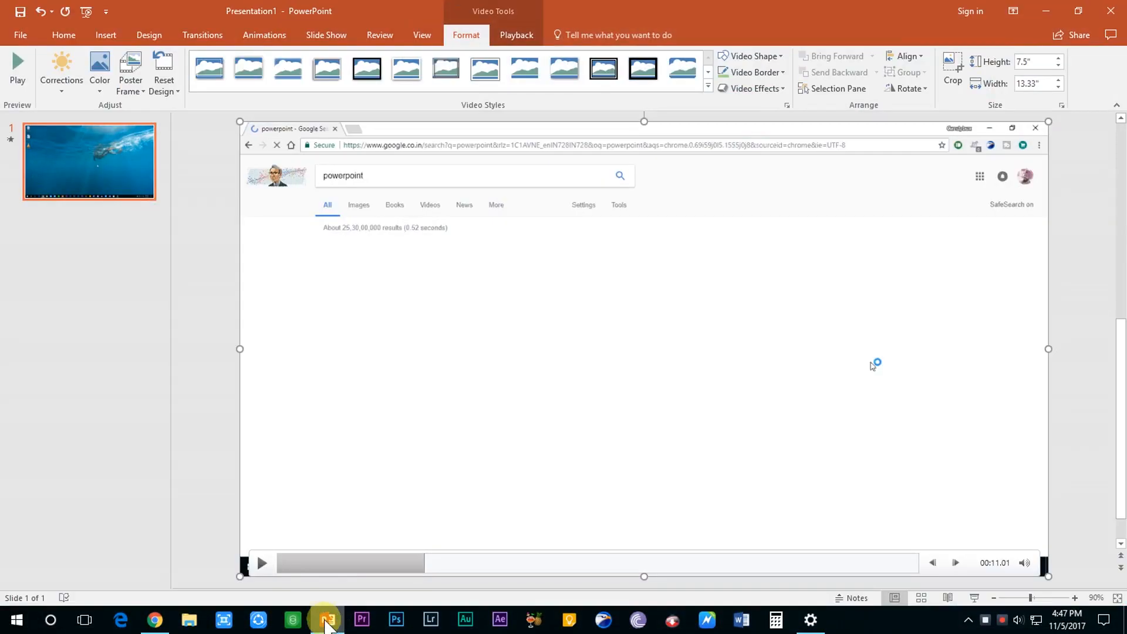